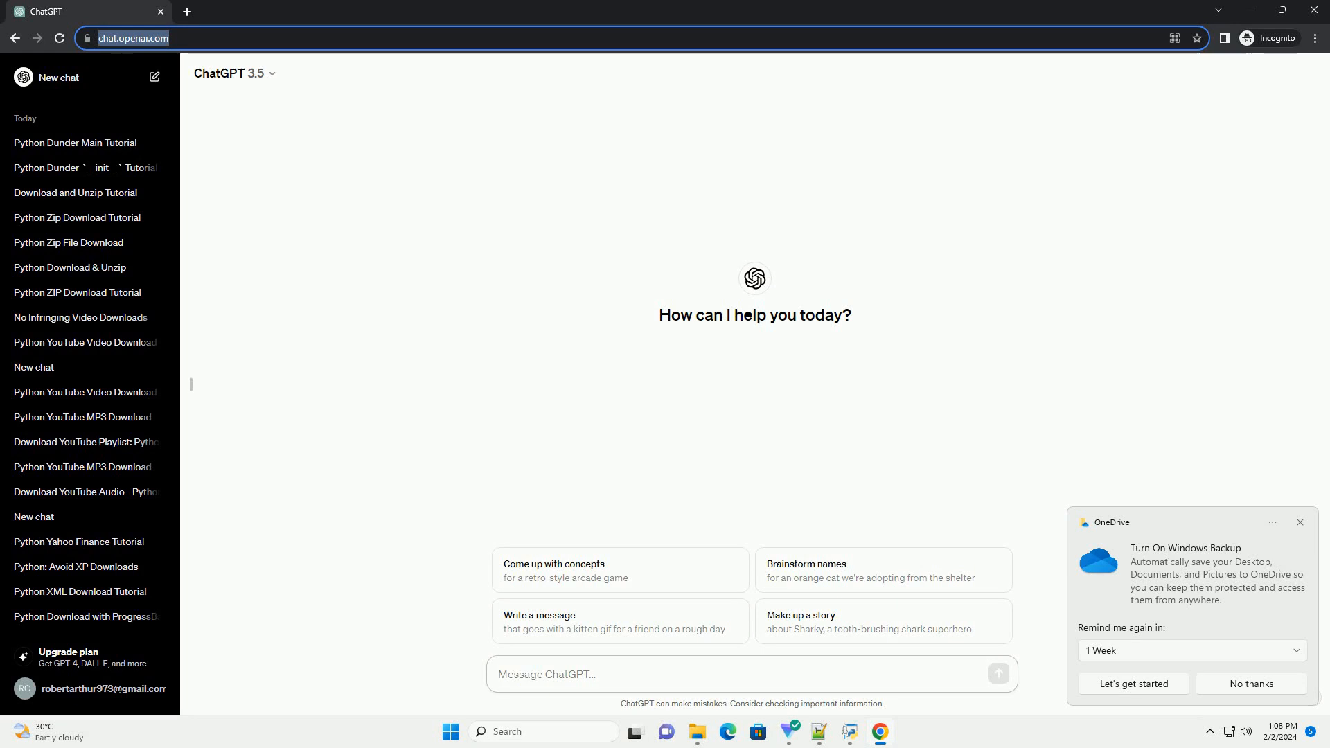
Send ChatGPT a request for a tutorial on documenting Python dunder methods with code examples.
left_click(747, 674)
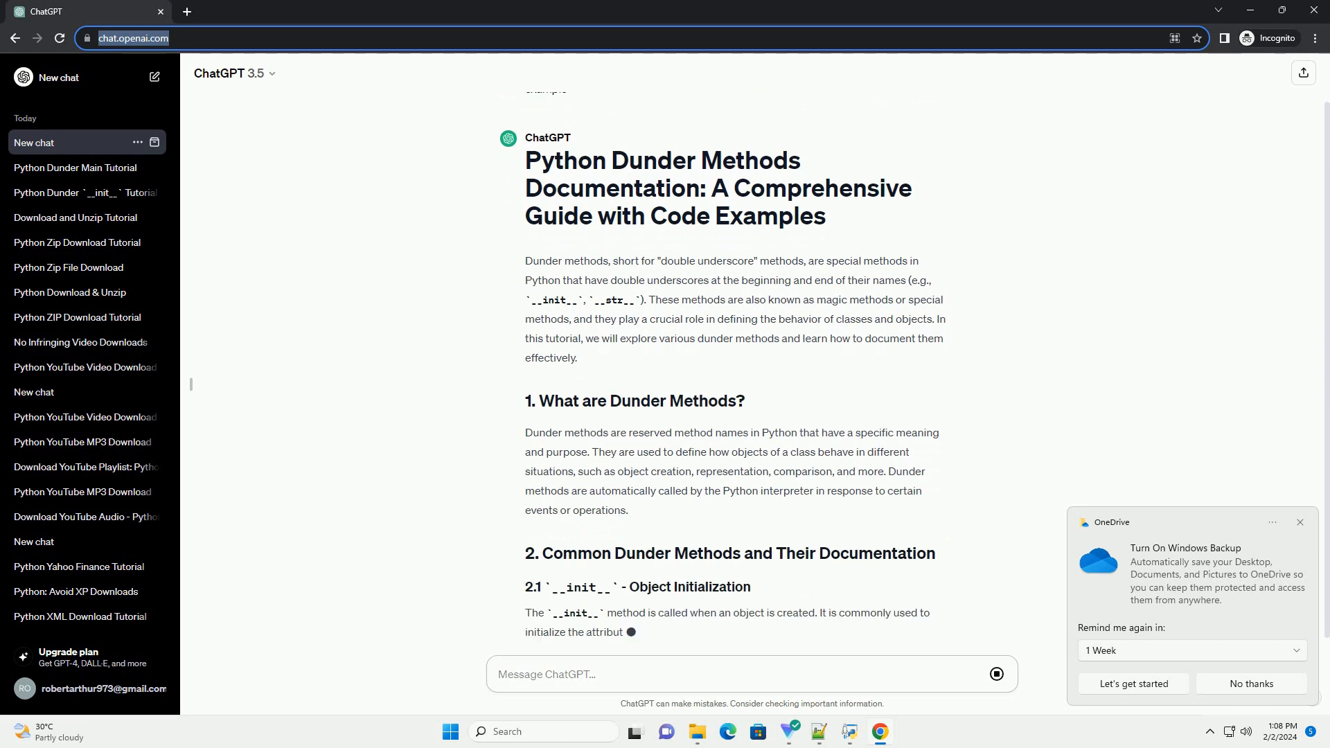
Follow the reply as it generates the __init__, __str__ and __eq__ examples.
scroll("down", 3)
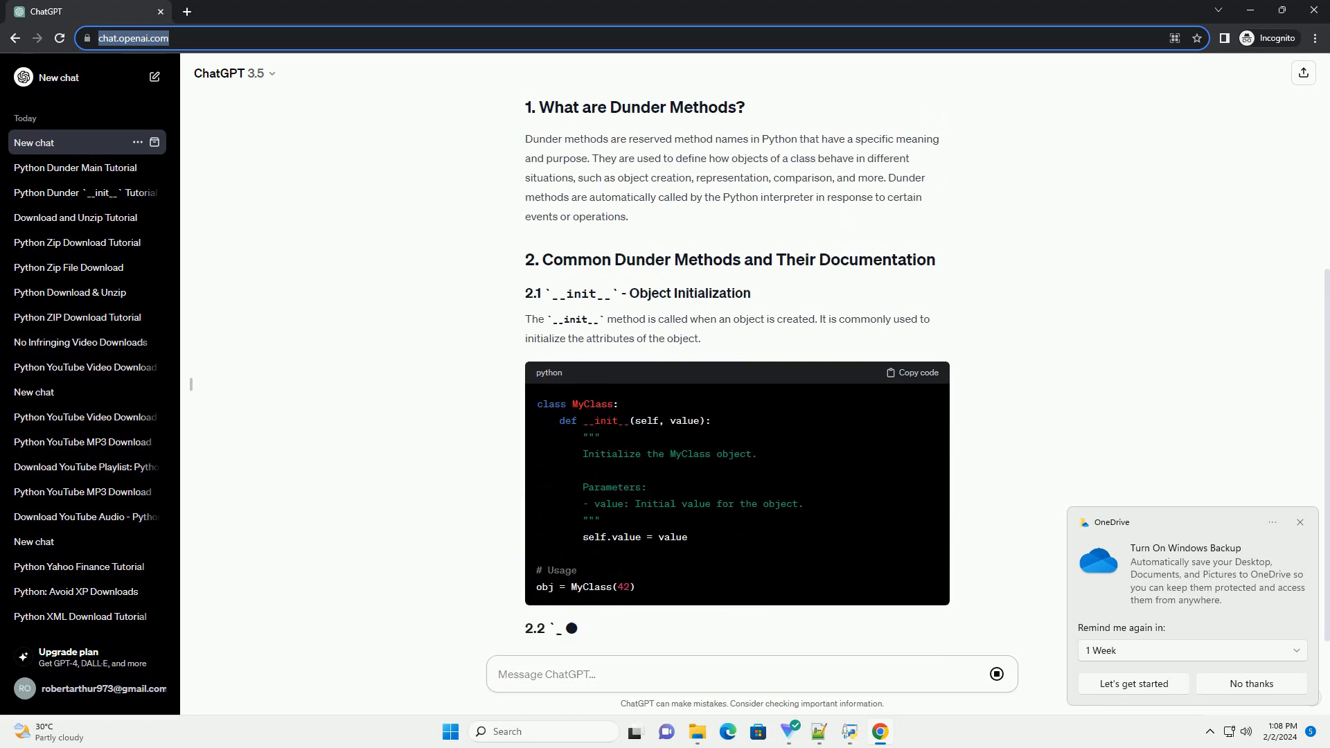
scroll("down", 3)
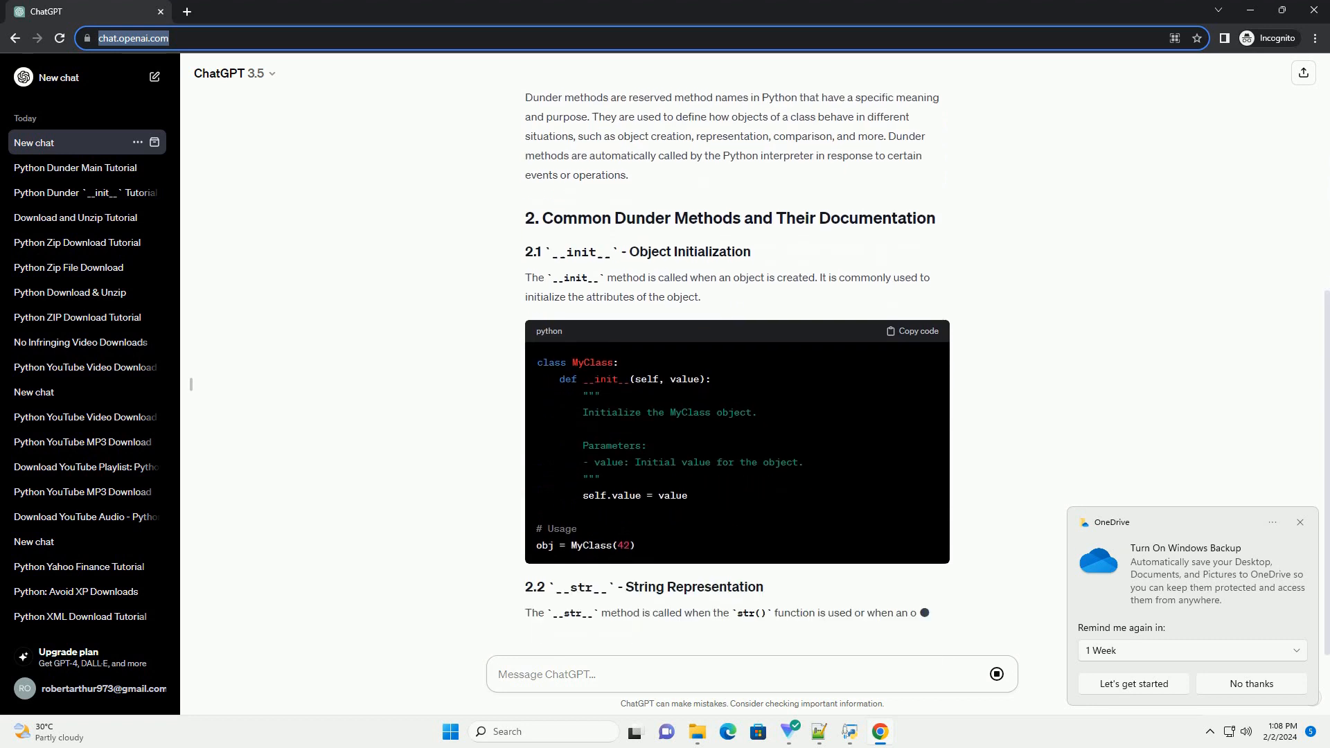
scroll("down", 3)
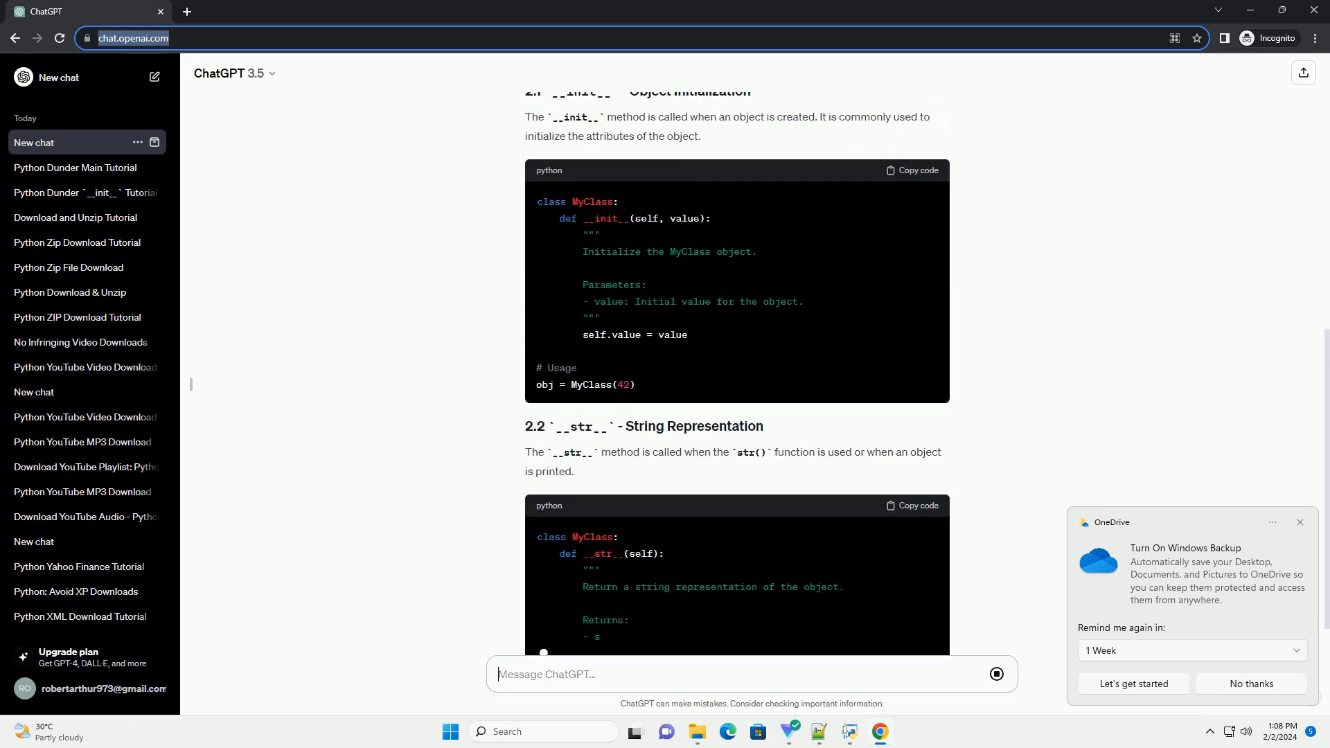
scroll("down", 3)
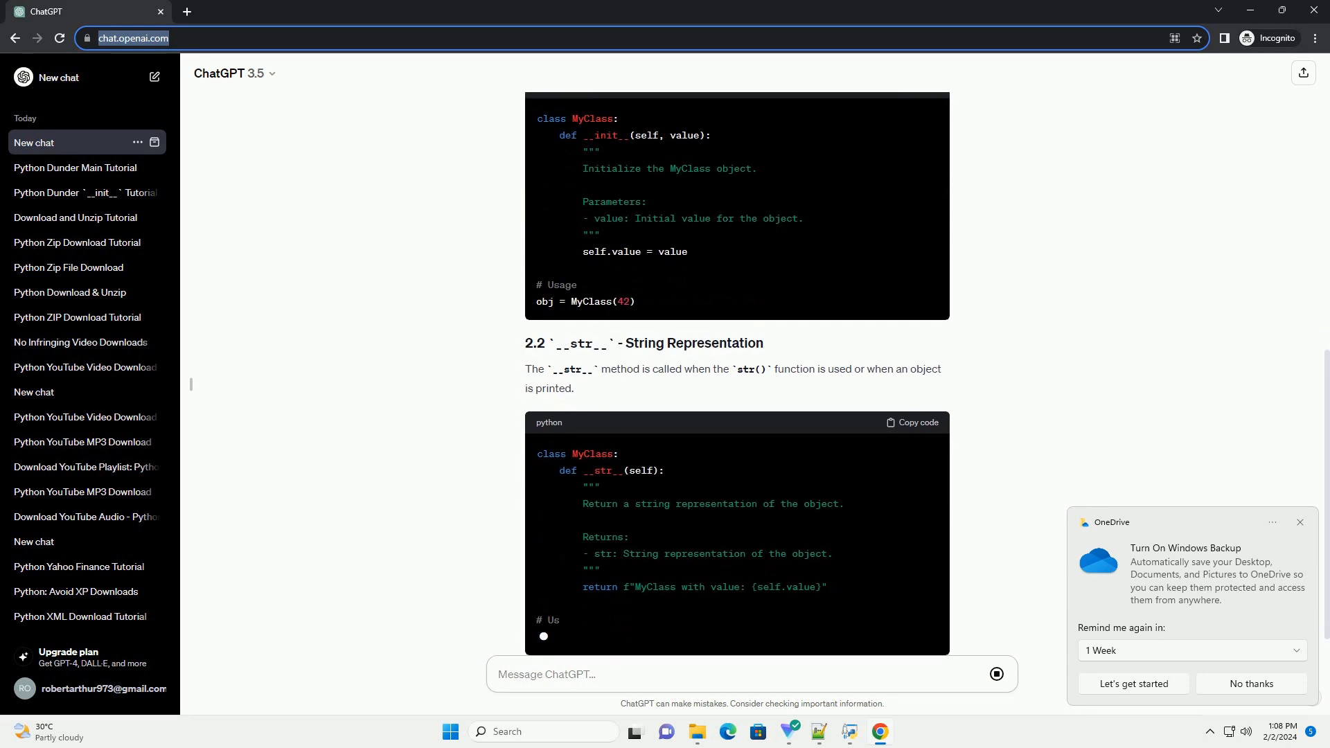
scroll("down", 3)
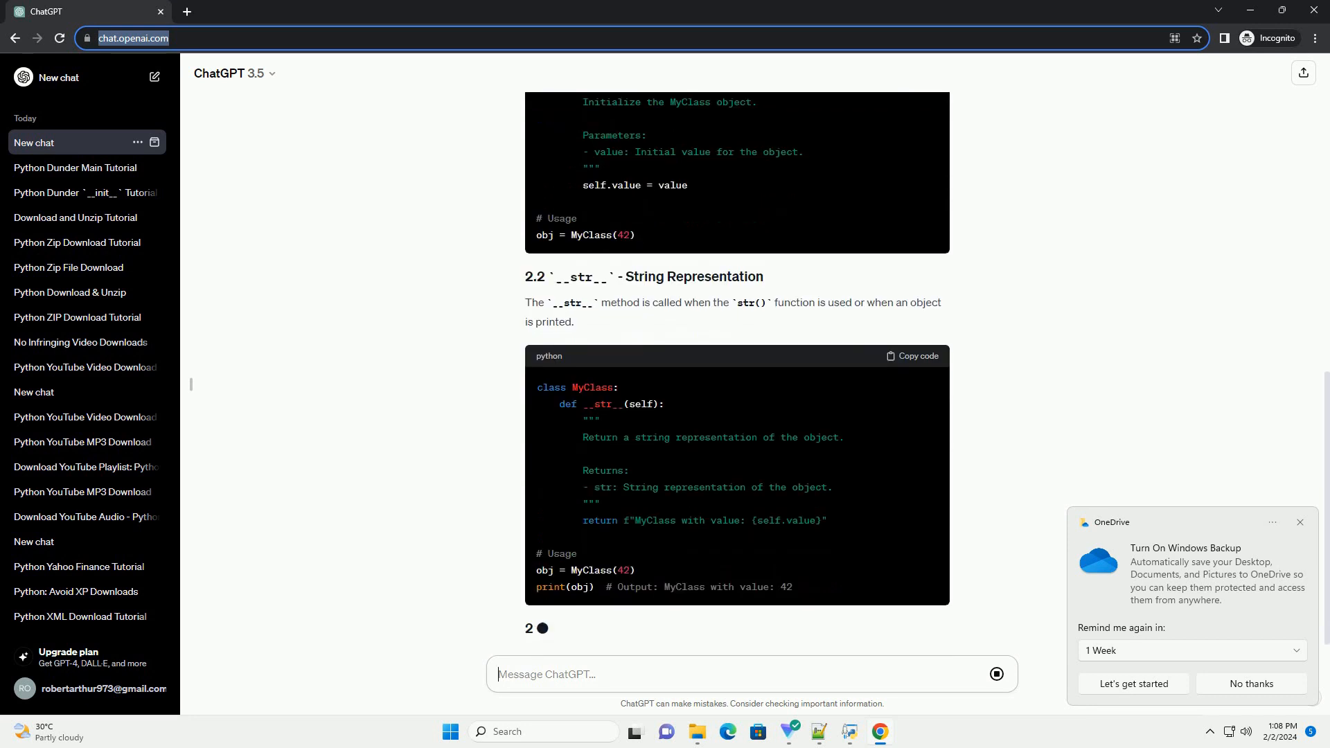
scroll("down", 3)
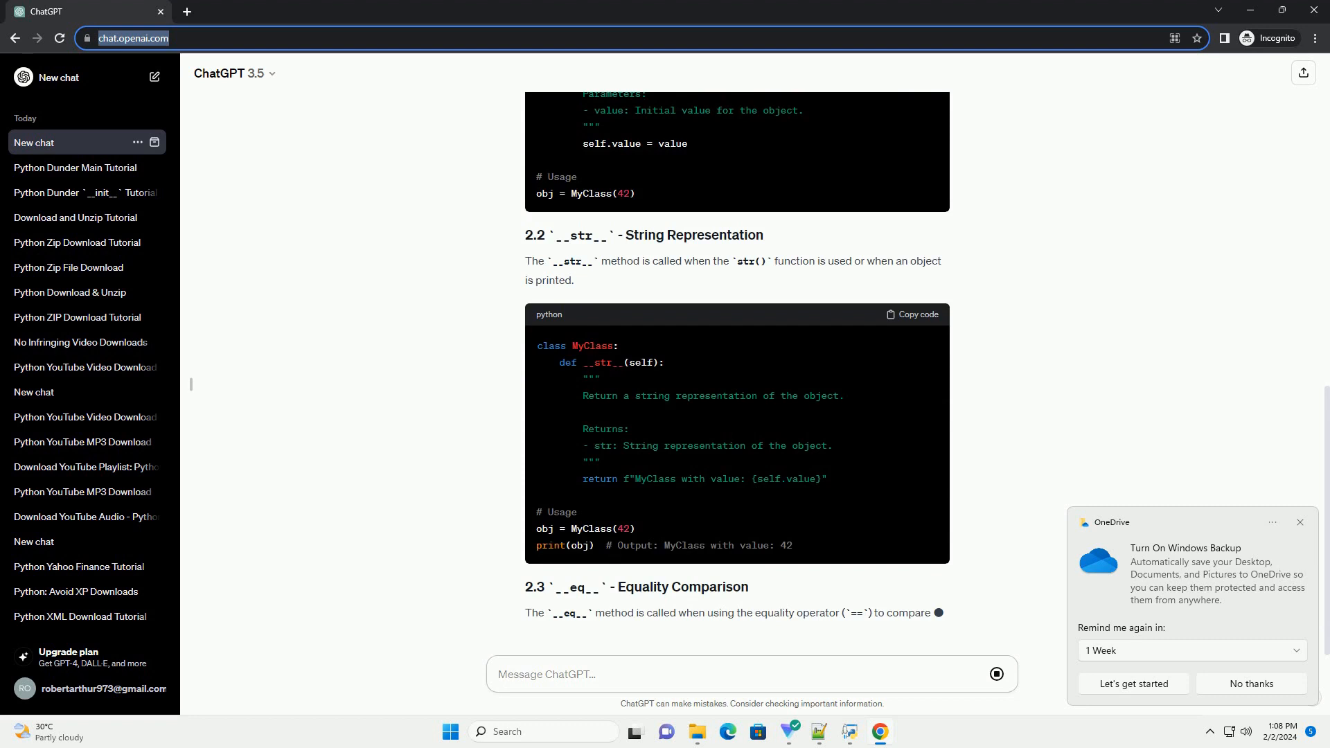
scroll("down", 3)
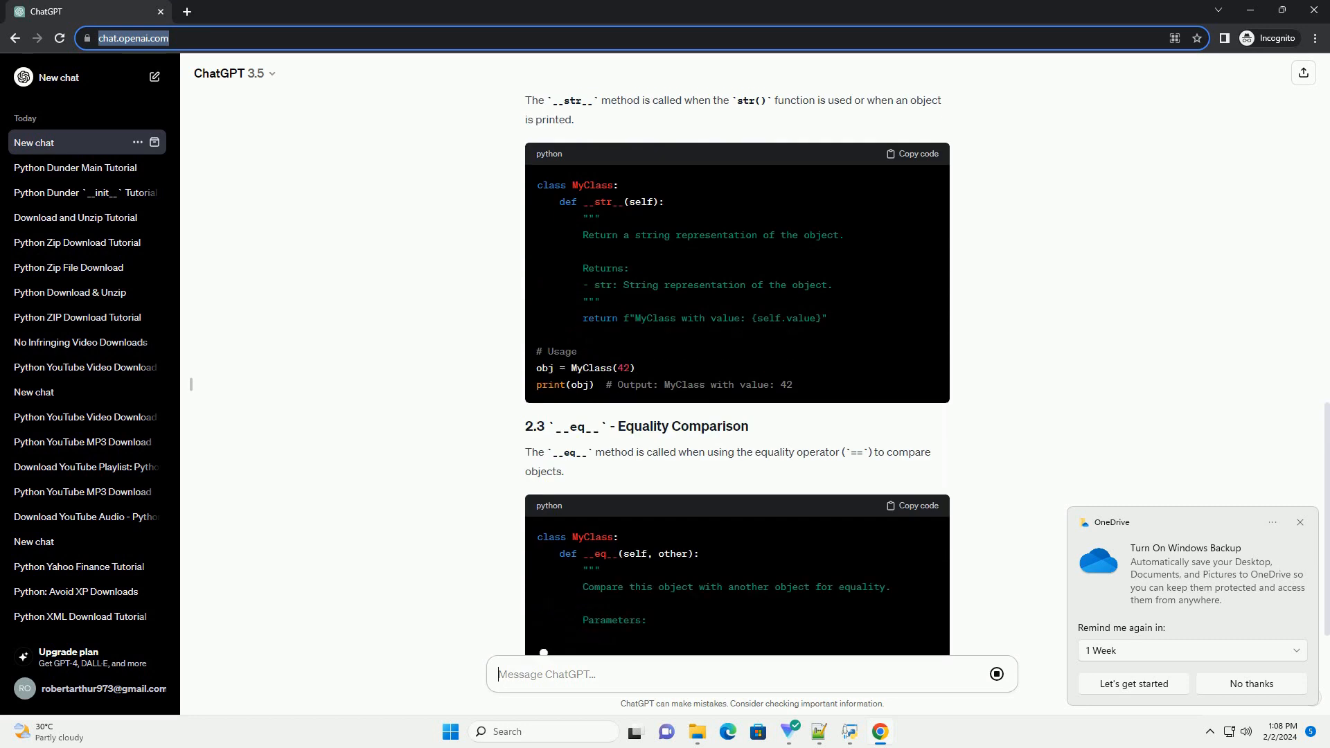
scroll("down", 3)
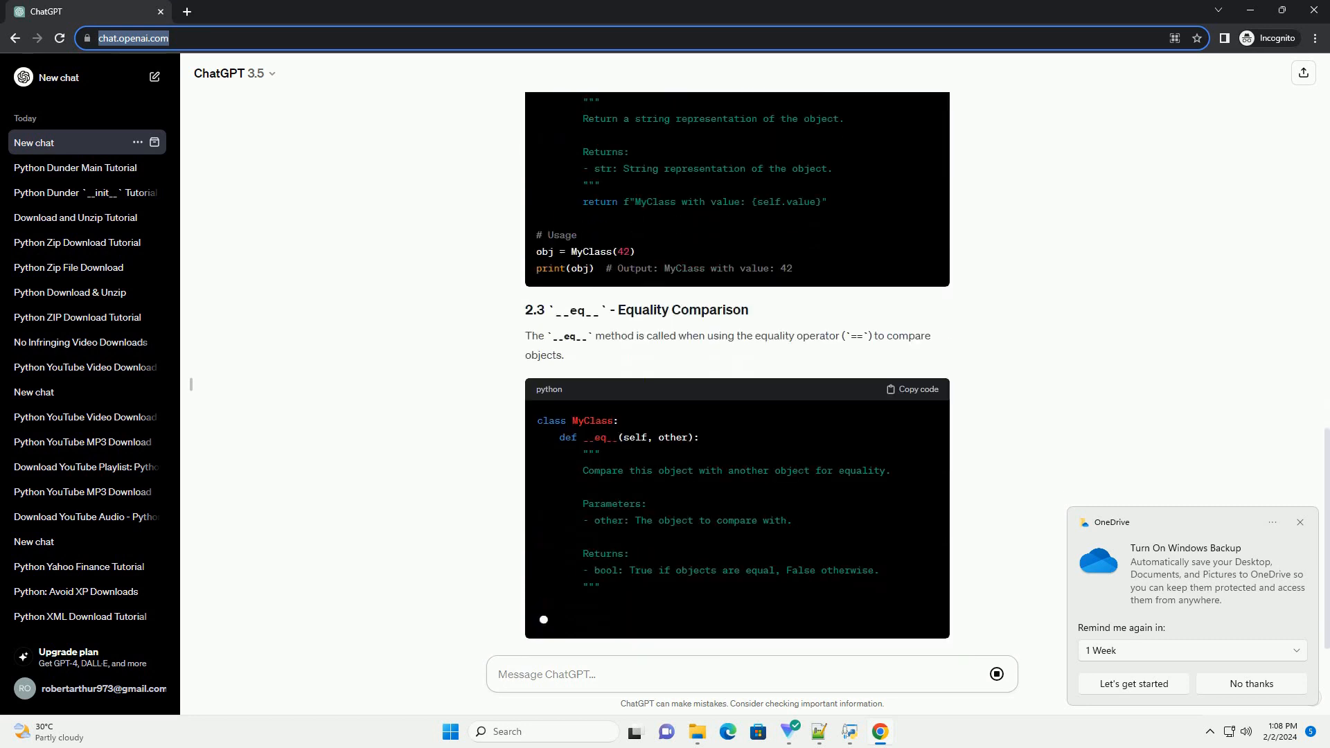
scroll("down", 3)
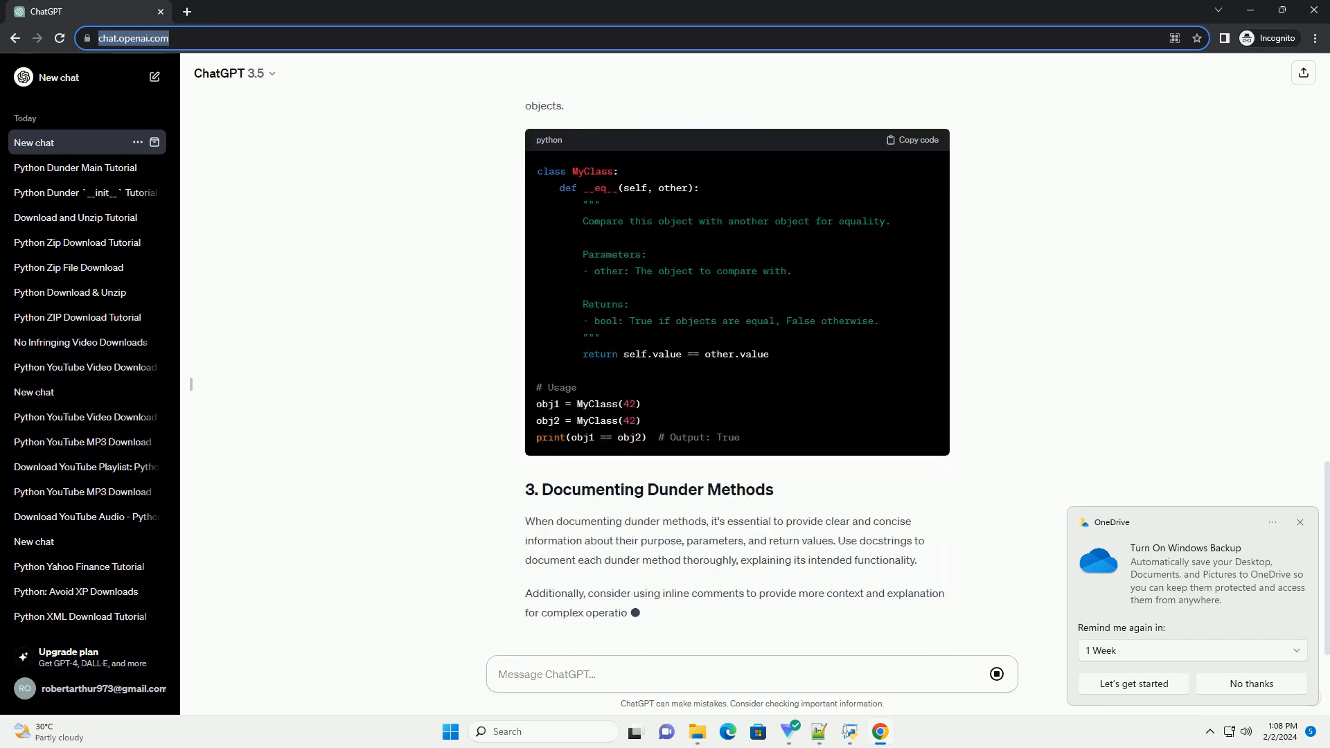
Let the reply finish its Conclusion, leaving the chat titled 'Dunder Methods Documentation'.
scroll("down", 3)
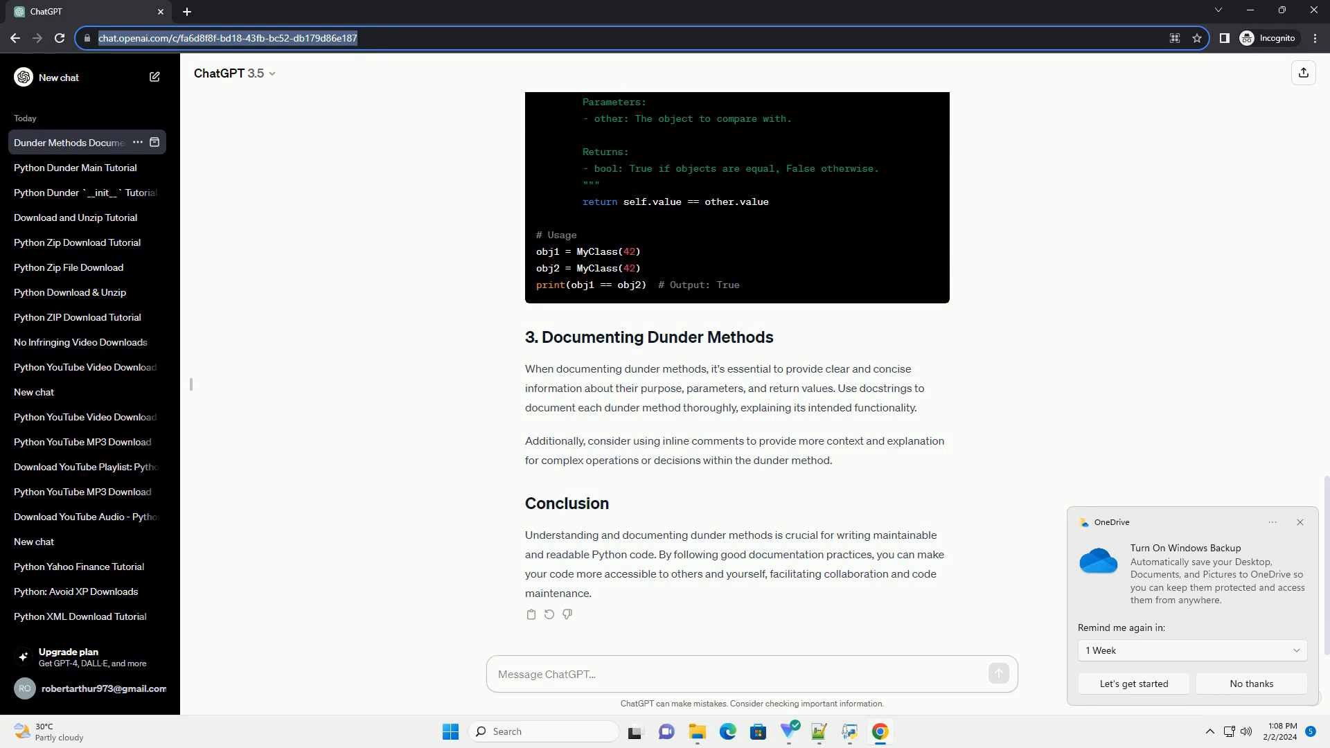
left_click(595, 675)
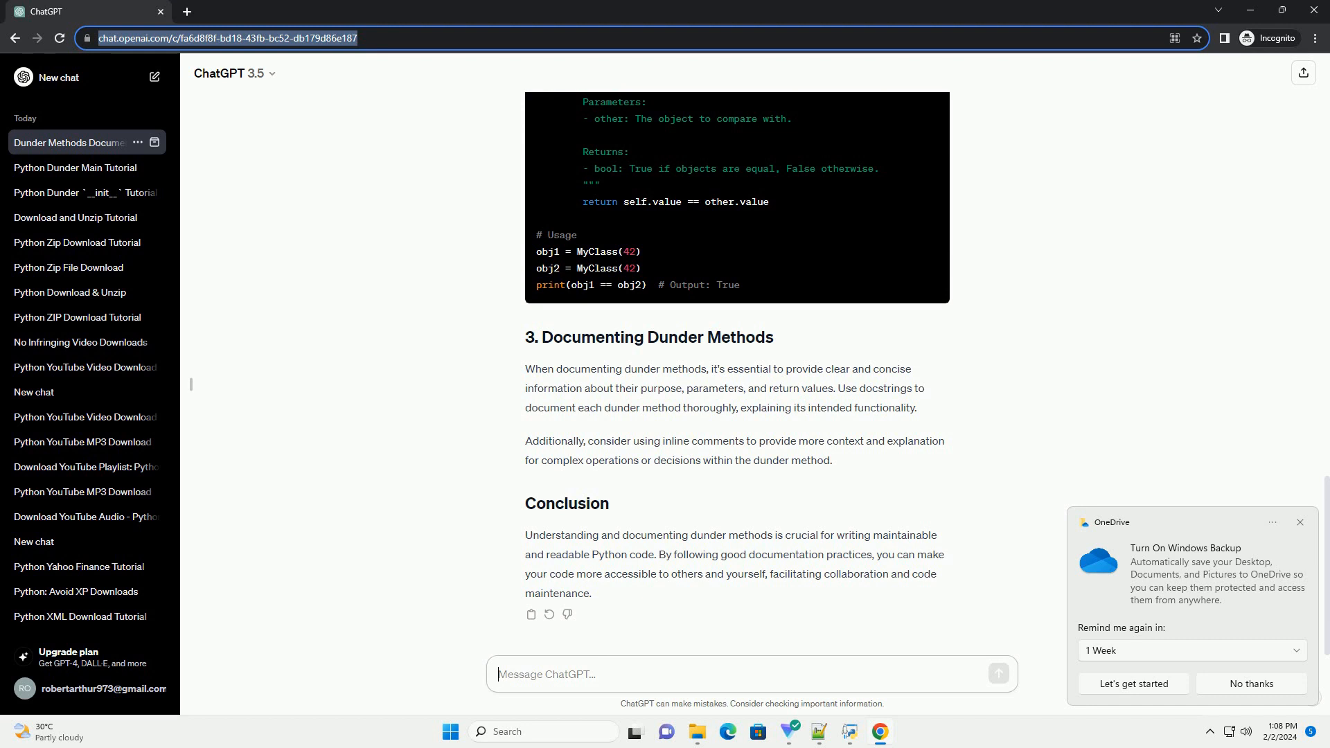